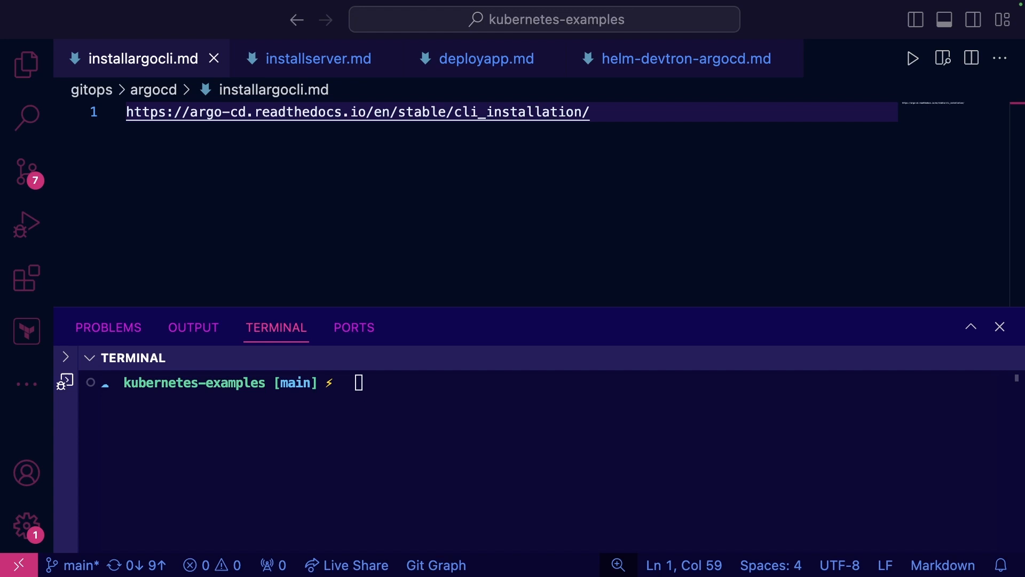
Step: Select the CLI install URL and close installargocli.md to show installserver.md
{"action": "left_click", "coordinate": [591, 112]}
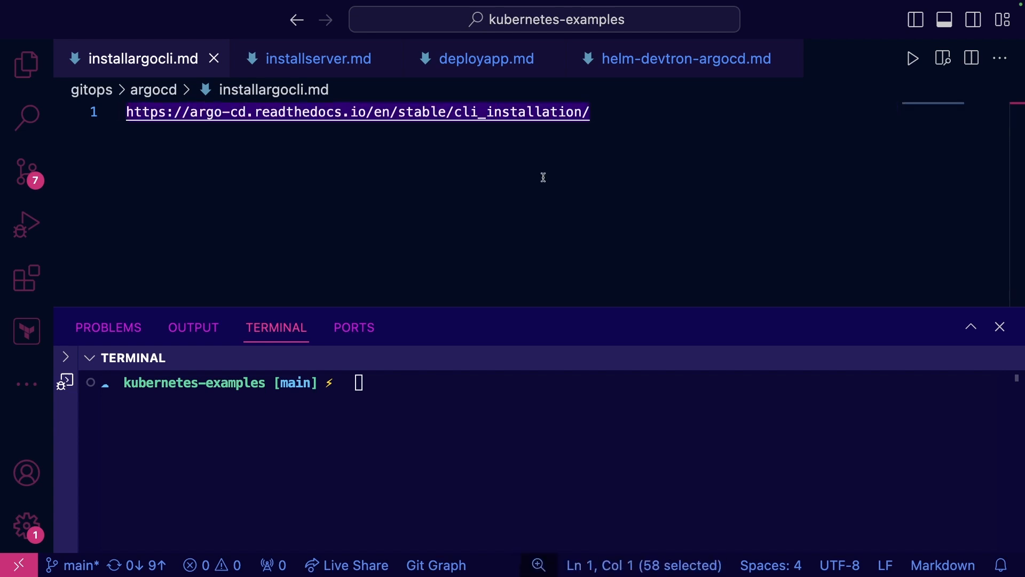
{"action": "left_click", "coordinate": [213, 58]}
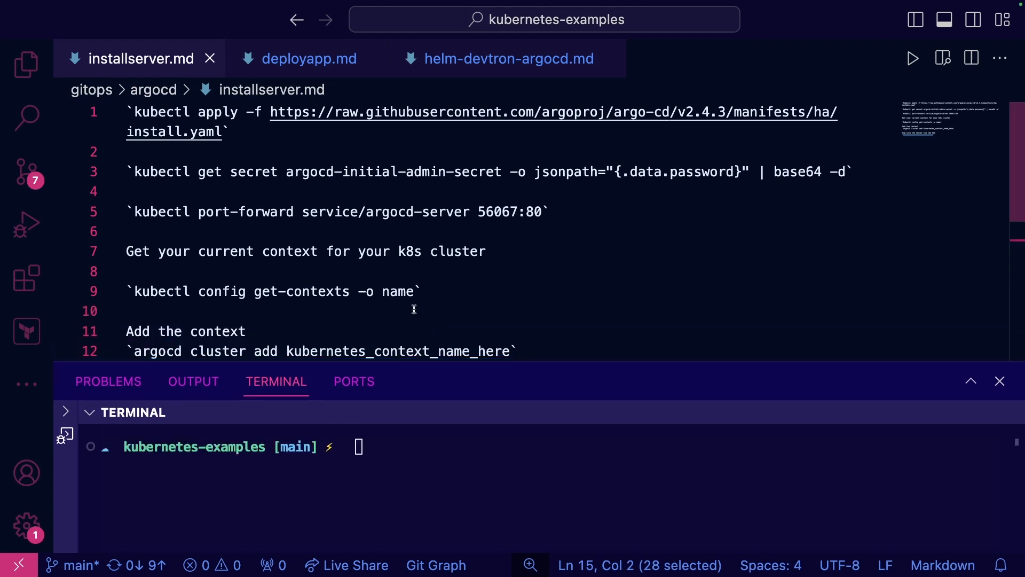
{"action": "mouse_move", "coordinate": [451, 171]}
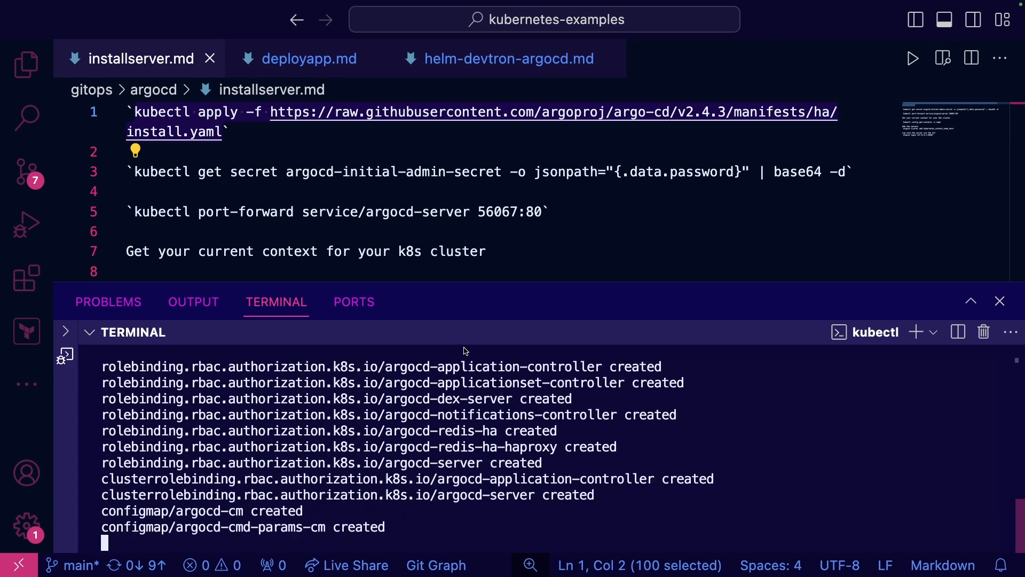
Step: Apply the Argo CD HA install manifest with kubectl, creating roles, bindings and configmaps
{"action": "scroll", "scroll_direction": "down", "scroll_amount": 3}
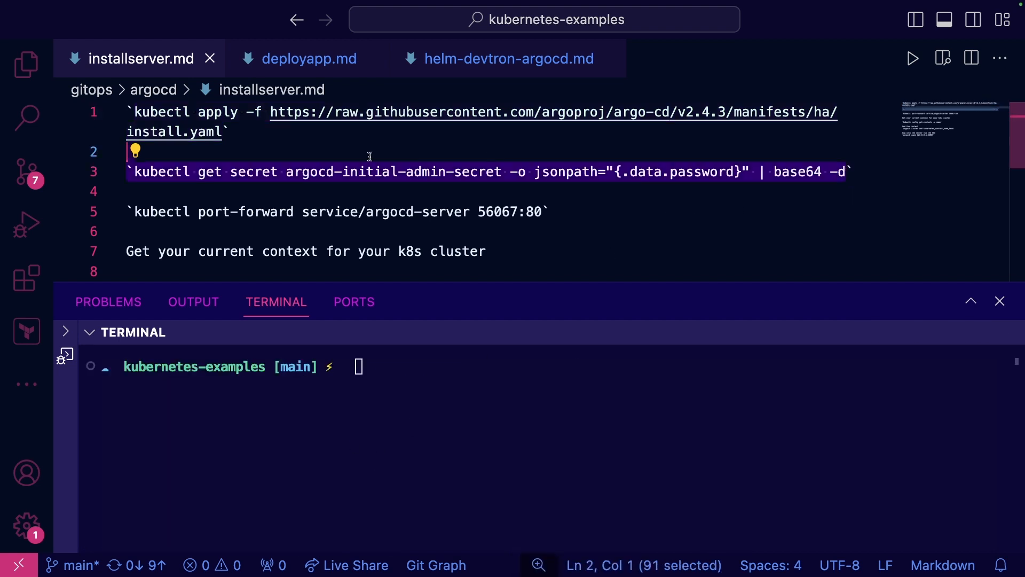
Step: Retrieve the Argo CD admin password and port-forward argocd-server to 127.0.0.1:56067
{"action": "left_click", "coordinate": [135, 172]}
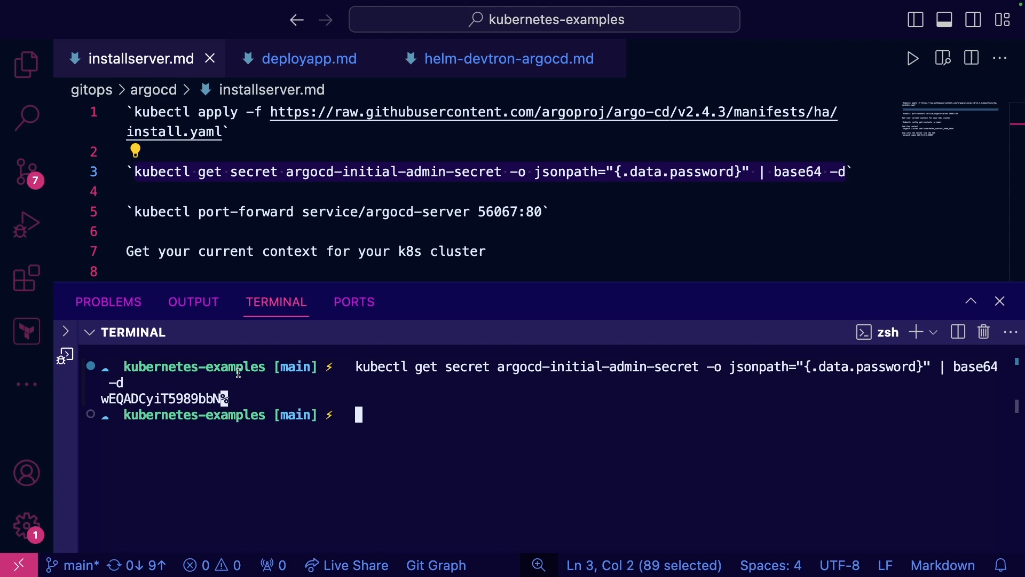
{"action": "double_click", "coordinate": [164, 398]}
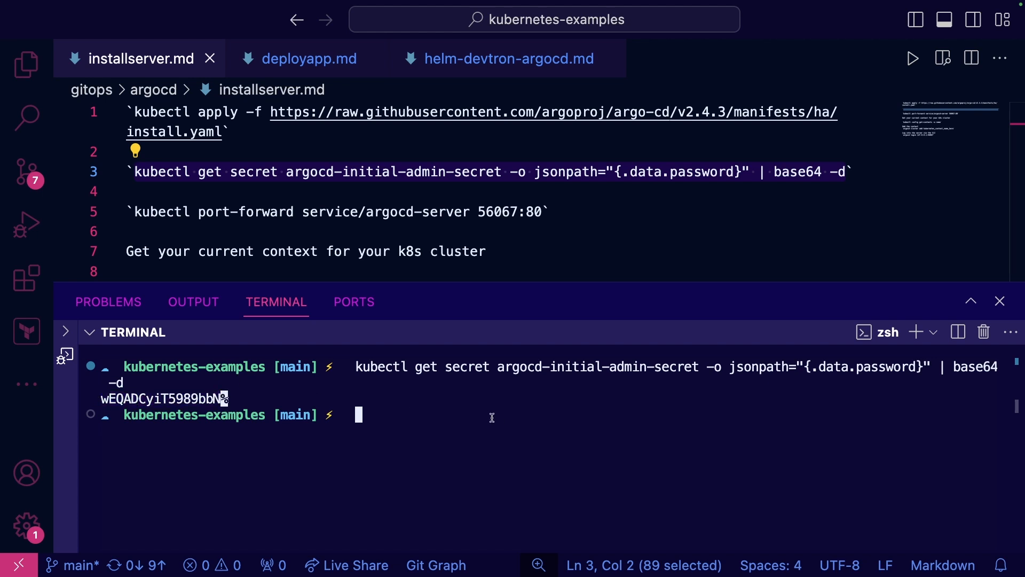
{"action": "mouse_move", "coordinate": [513, 401]}
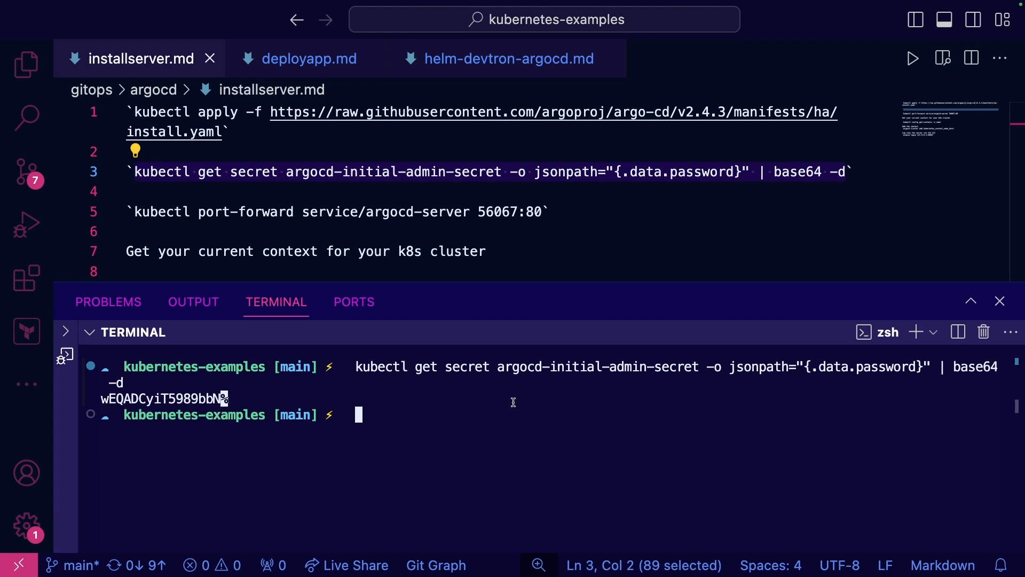
{"action": "left_click", "coordinate": [916, 331]}
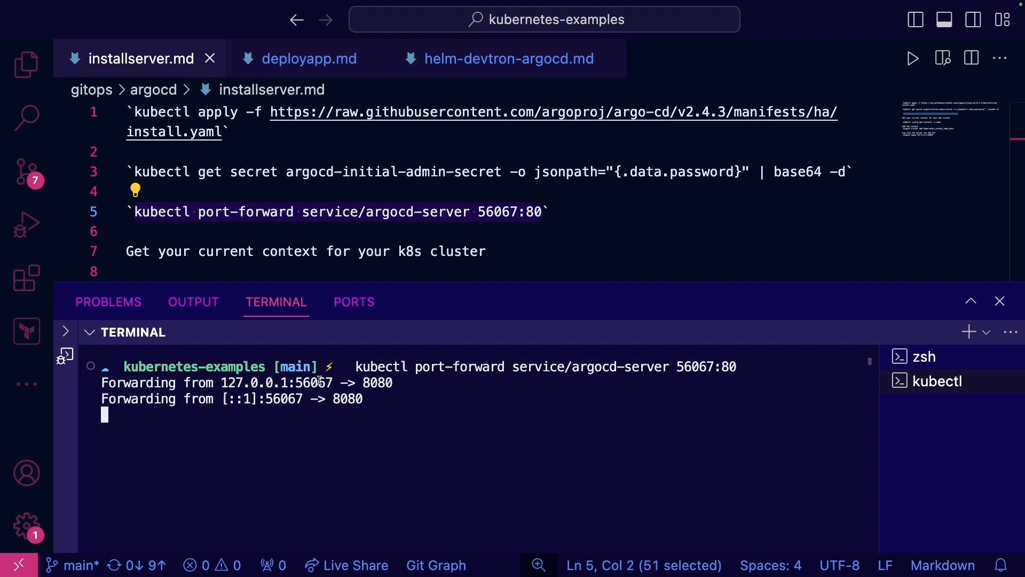
{"action": "double_click", "coordinate": [275, 383]}
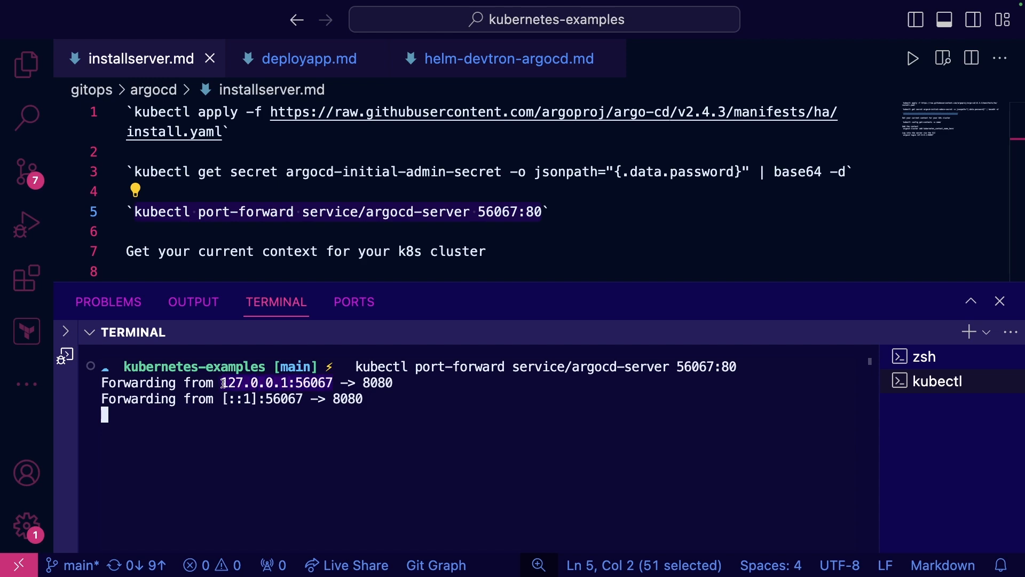
{"action": "key", "text": "cmd+tab"}
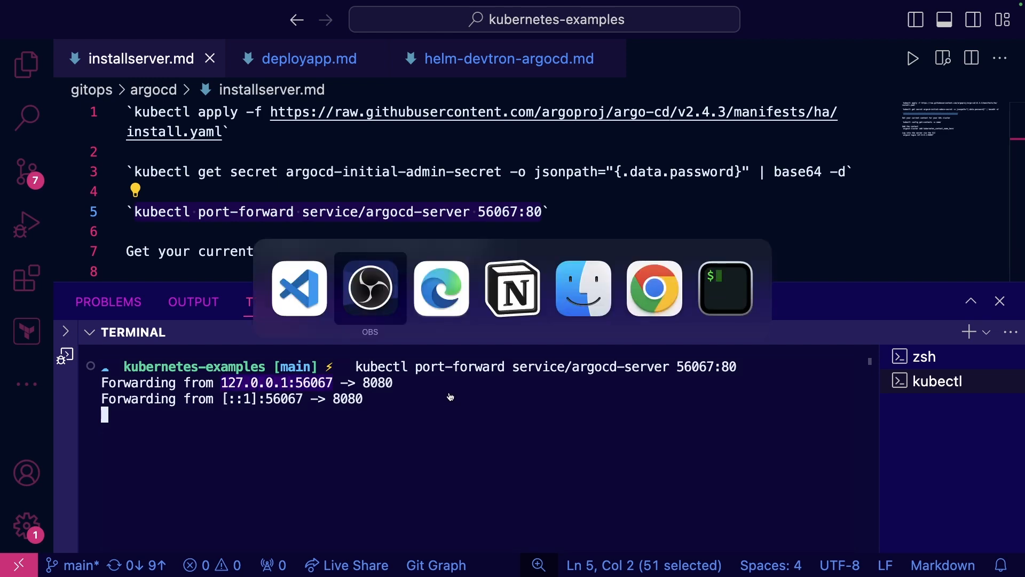
{"action": "left_click", "coordinate": [441, 288]}
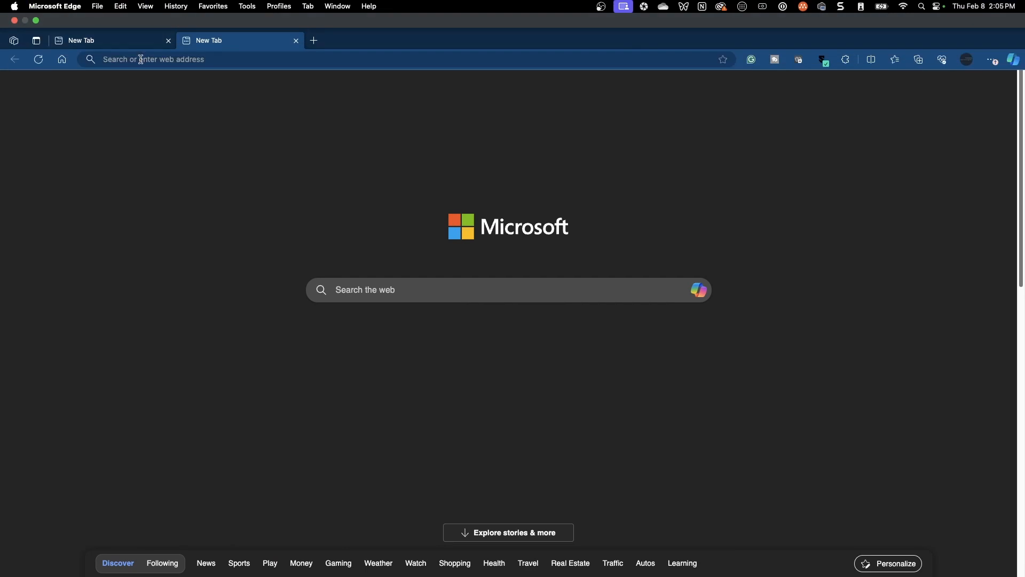
{"action": "type", "text": "https://127.0.0.1:56067"}
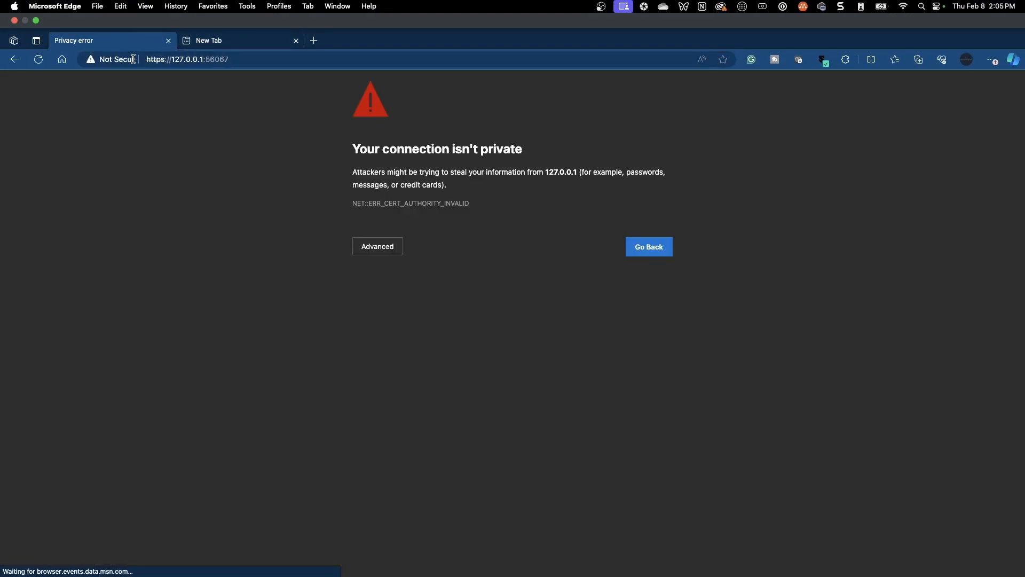
{"action": "left_click", "coordinate": [377, 246]}
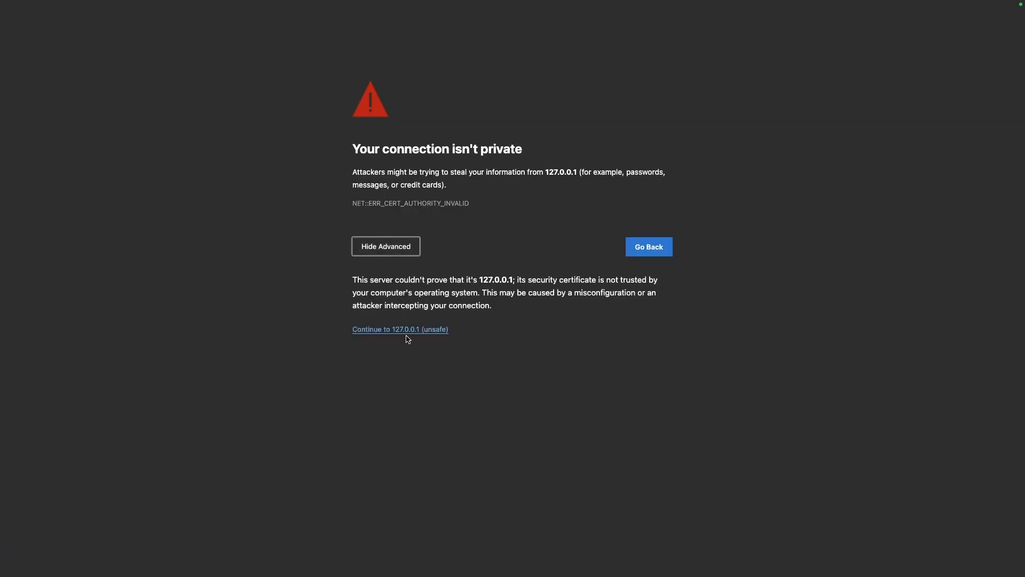
{"action": "left_click", "coordinate": [399, 329]}
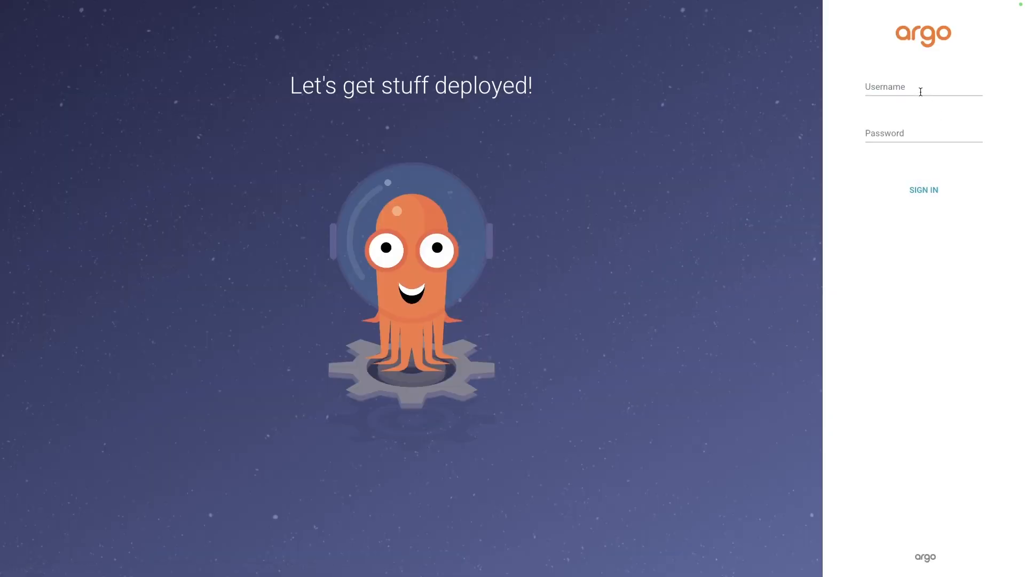
{"action": "type", "text": "admin"}
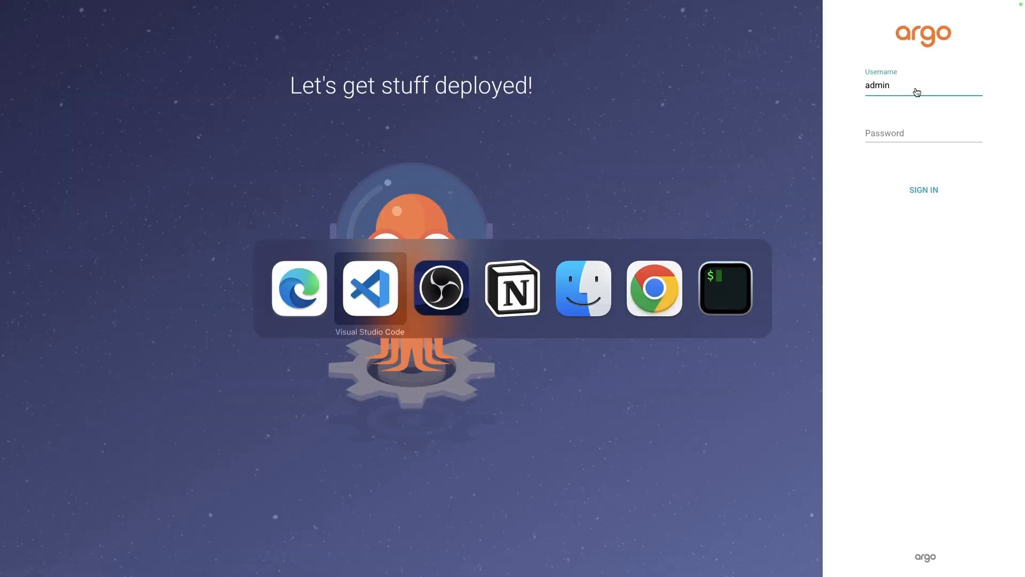
{"action": "left_click", "coordinate": [369, 288]}
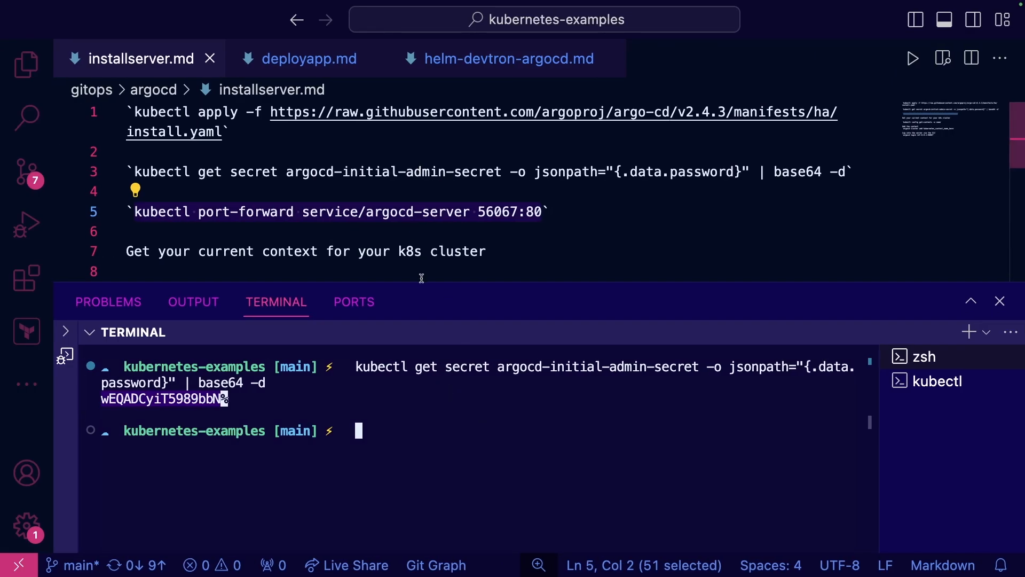
{"action": "scroll", "scroll_direction": "down", "scroll_amount": 3}
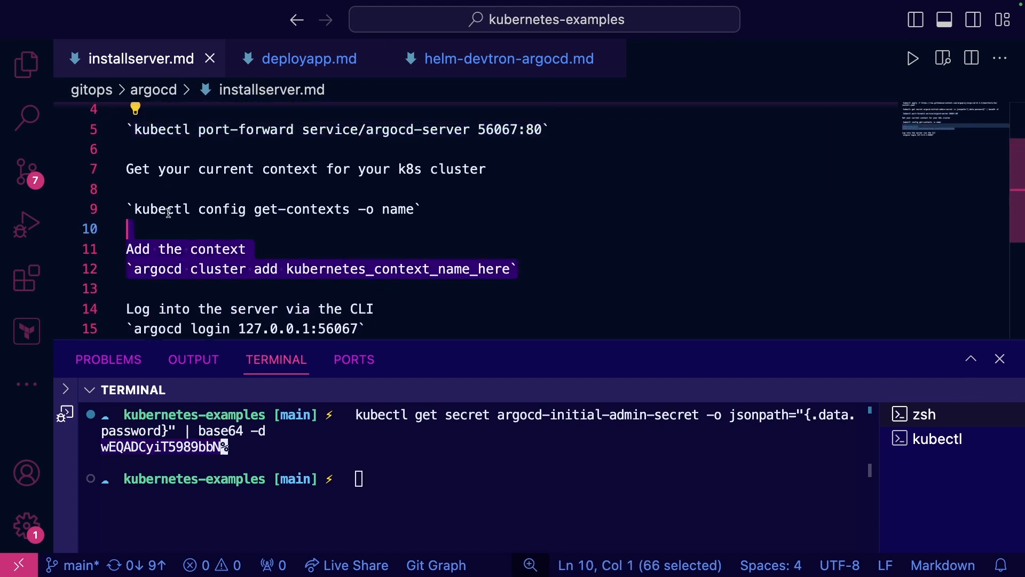
{"action": "double_click", "coordinate": [408, 169]}
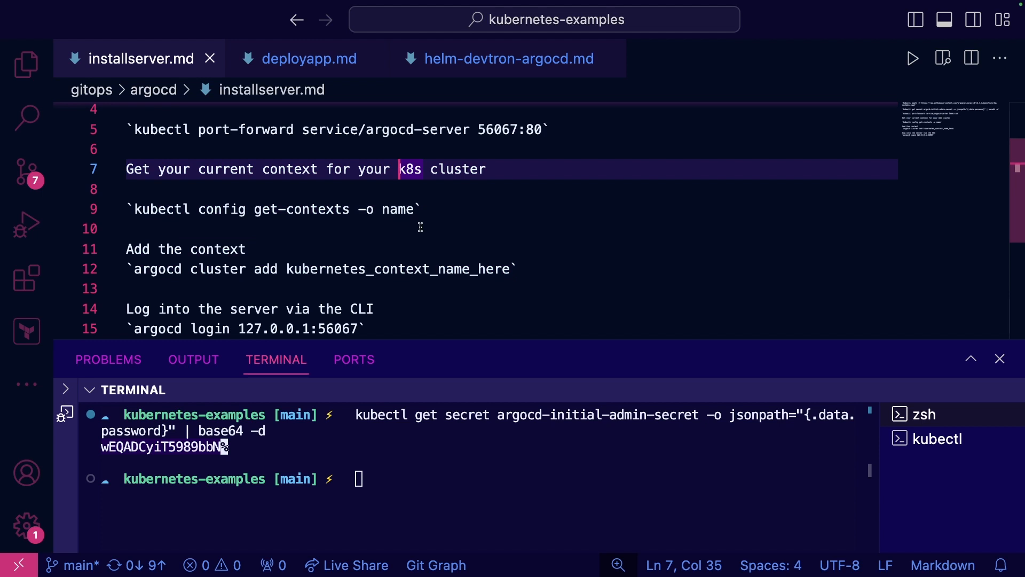
{"action": "mouse_move", "coordinate": [415, 282]}
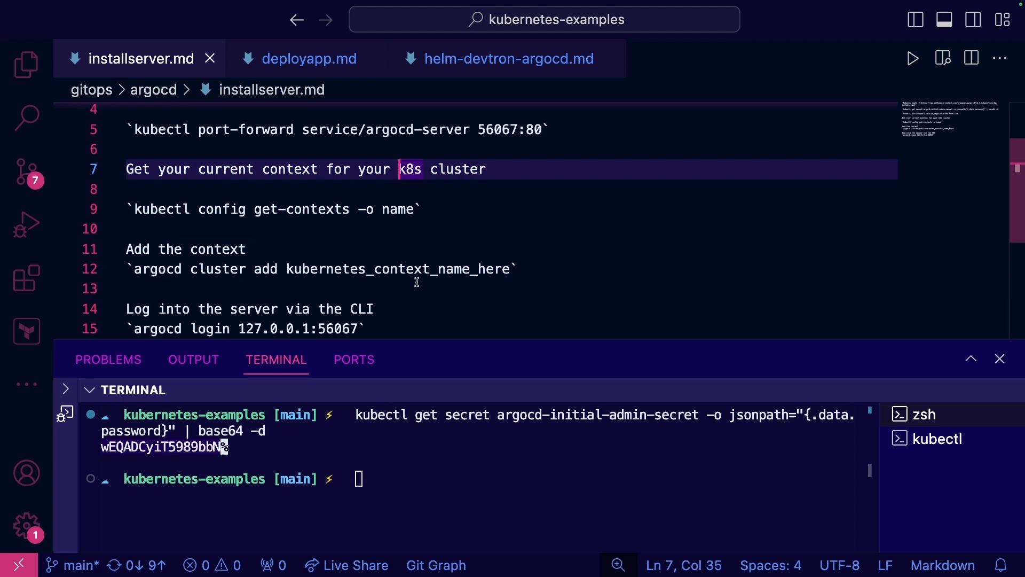
{"action": "scroll", "scroll_direction": "down", "scroll_amount": 3}
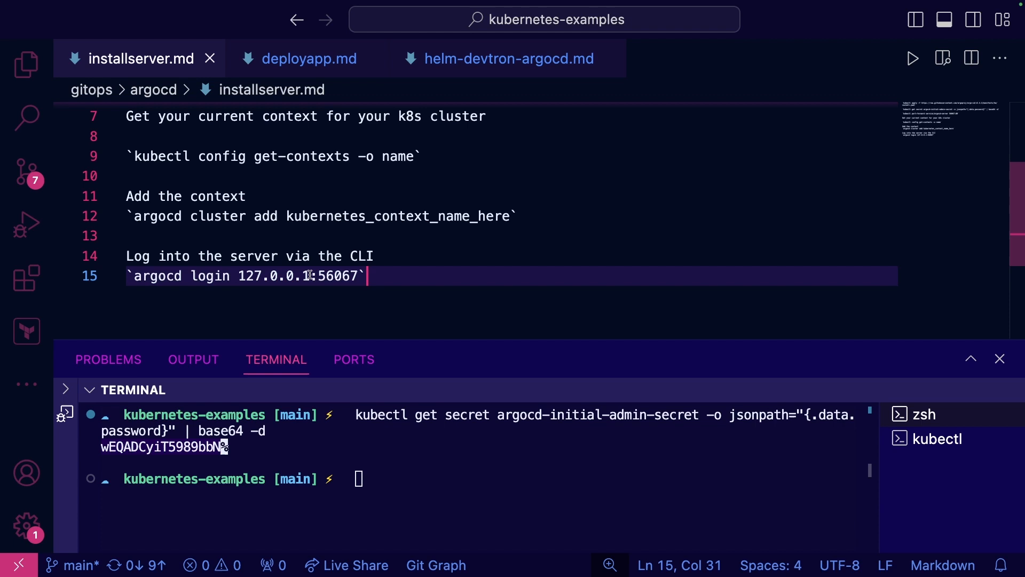
Step: Run argocd login 127.0.0.1:56067 in the zsh terminal, answer y, and enter admin
{"action": "left_click", "coordinate": [937, 438]}
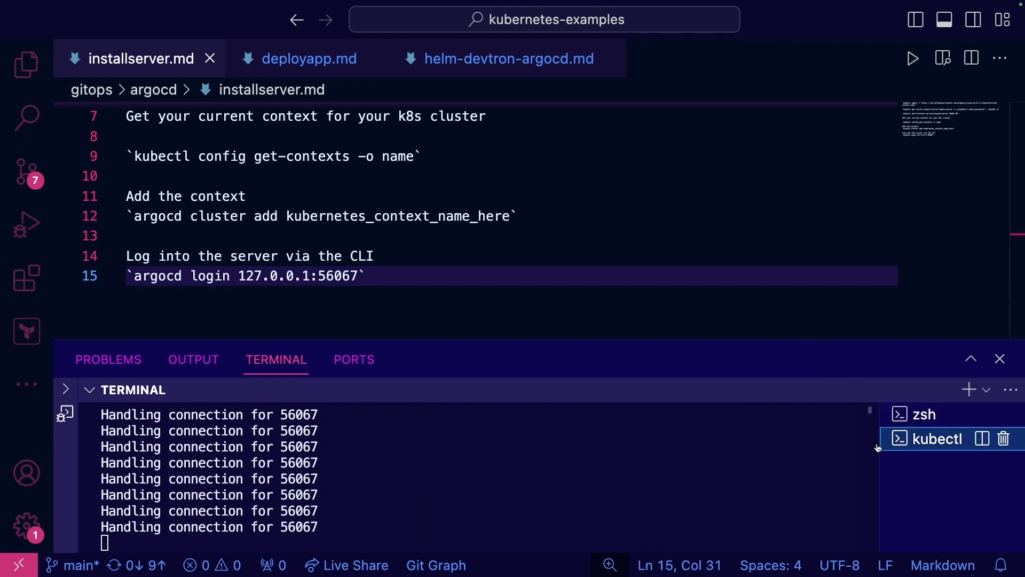
{"action": "mouse_move", "coordinate": [923, 414]}
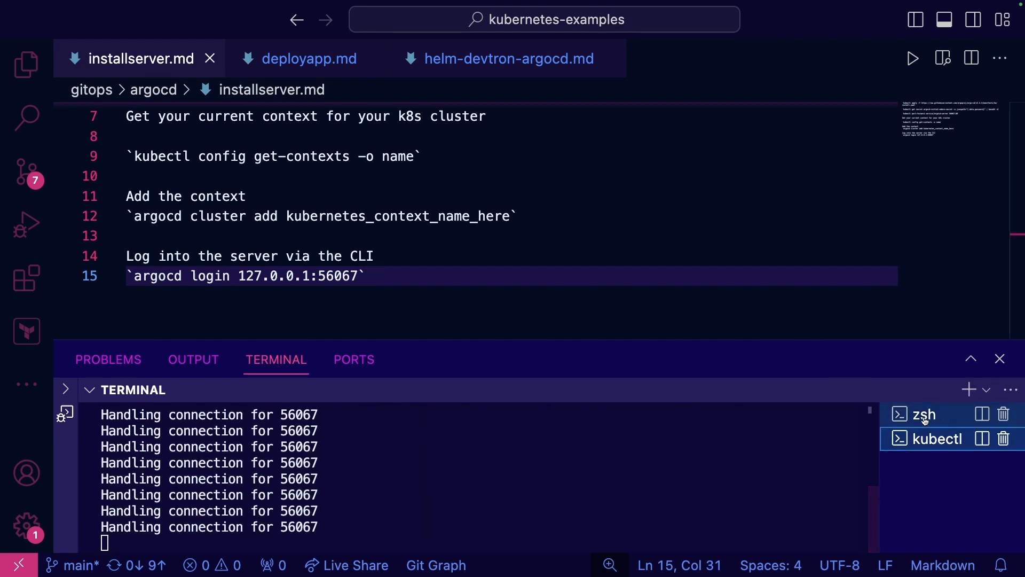
{"action": "left_click", "coordinate": [937, 413]}
{"action": "type", "text": "argocd login 127.0.0.1:56067"}
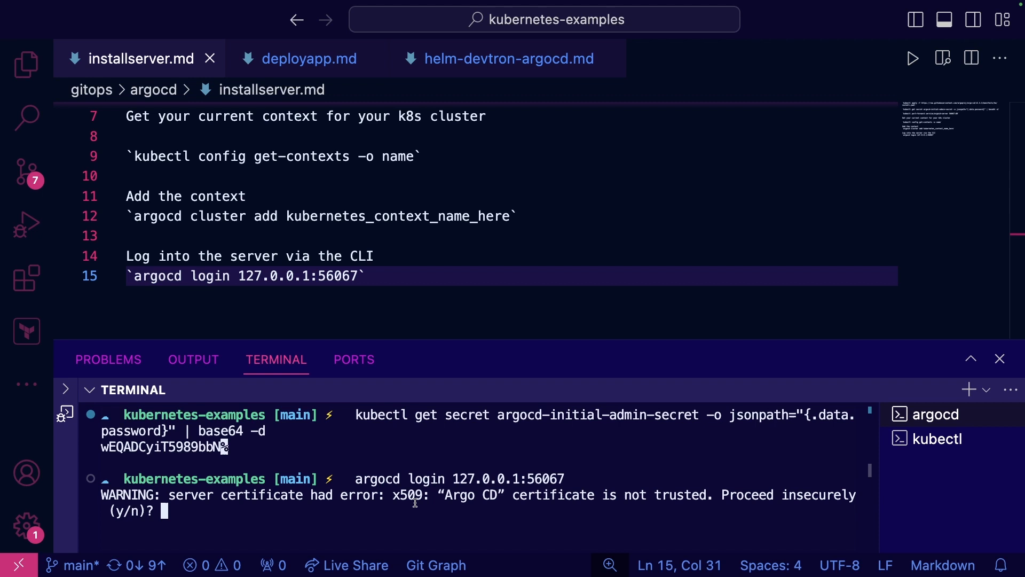
{"action": "type", "text": "y"}
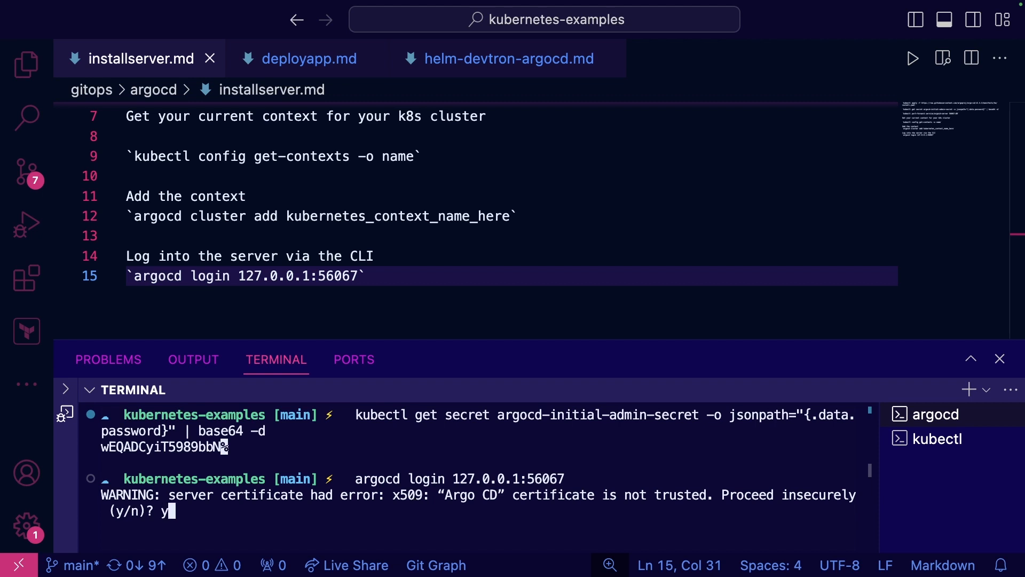
{"action": "type", "text": "admi"}
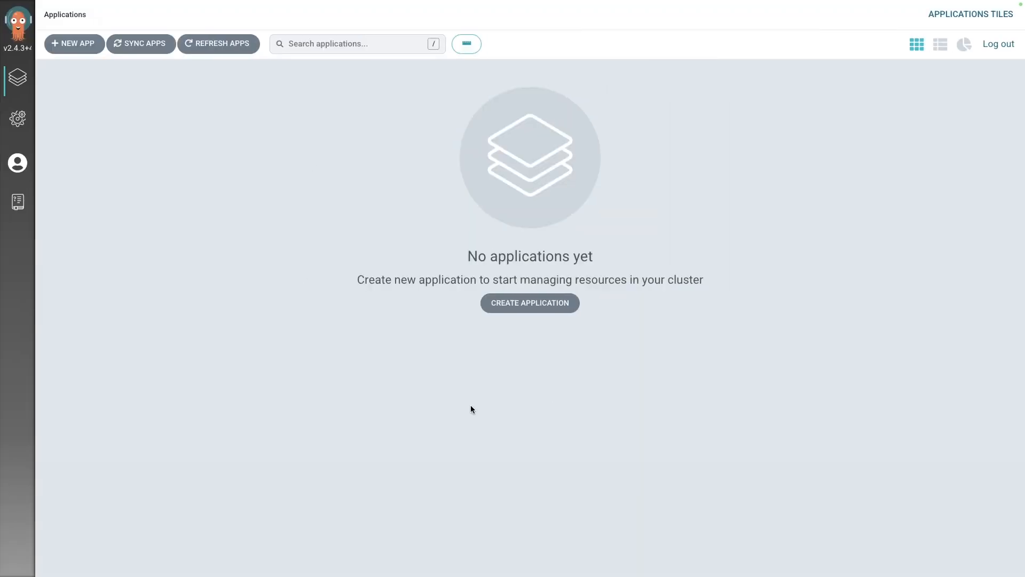
{"action": "mouse_move", "coordinate": [512, 405]}
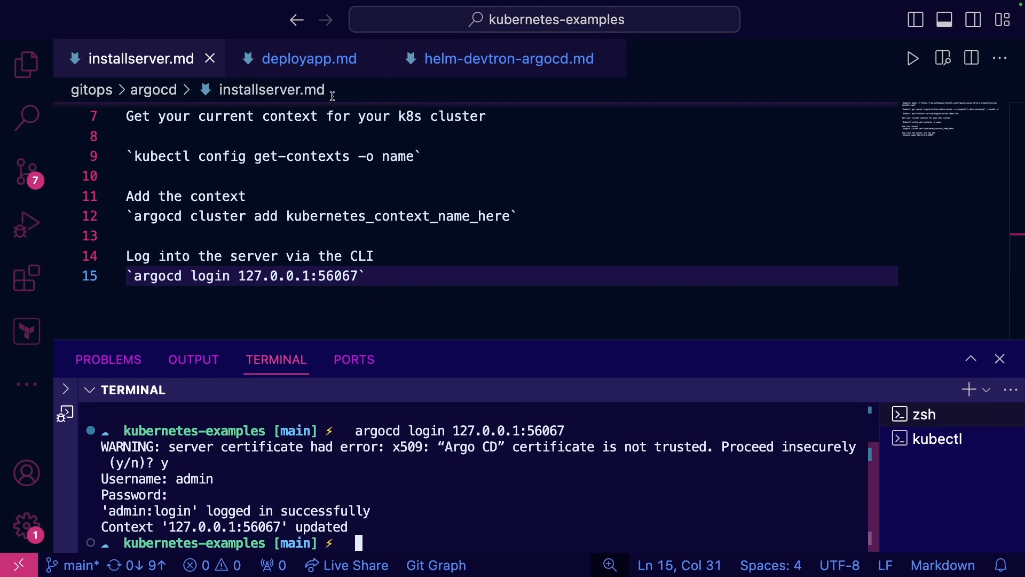
Step: Run argocd app create for nginxdeployment from kubernetes-examples into the default namespace
{"action": "left_click", "coordinate": [308, 58]}
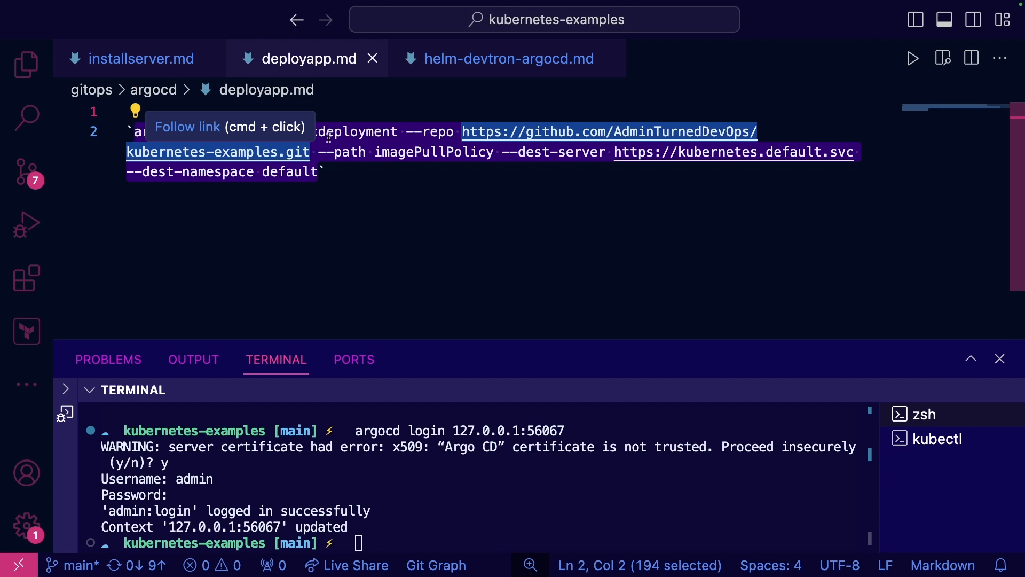
{"action": "mouse_move", "coordinate": [467, 243]}
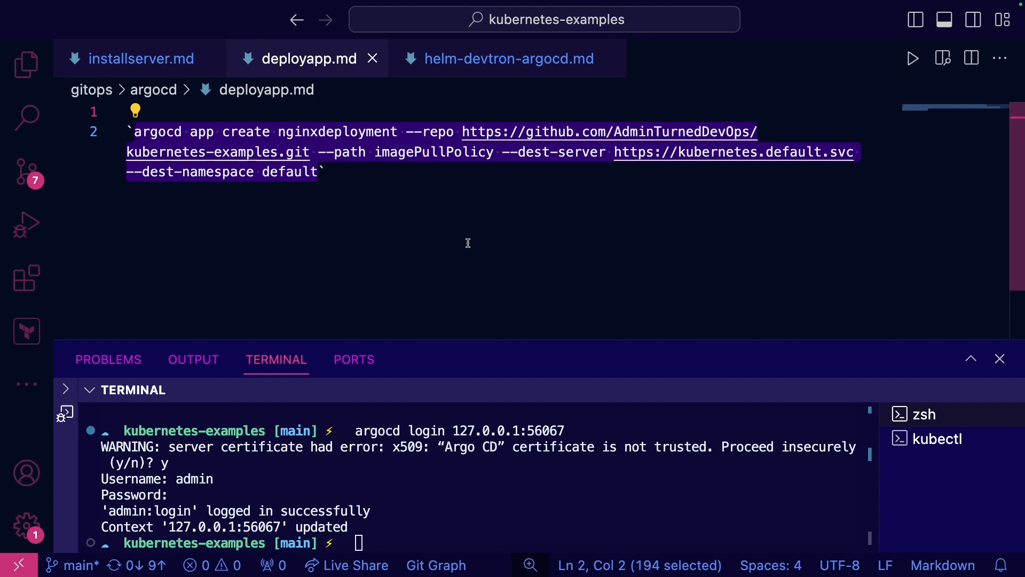
{"action": "mouse_move", "coordinate": [273, 180]}
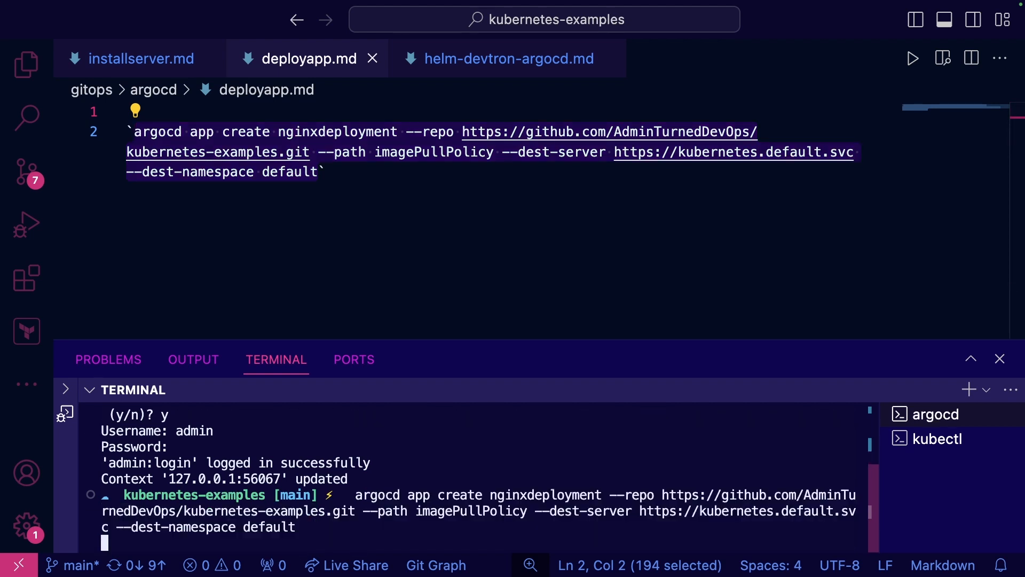
{"action": "mouse_move", "coordinate": [393, 397]}
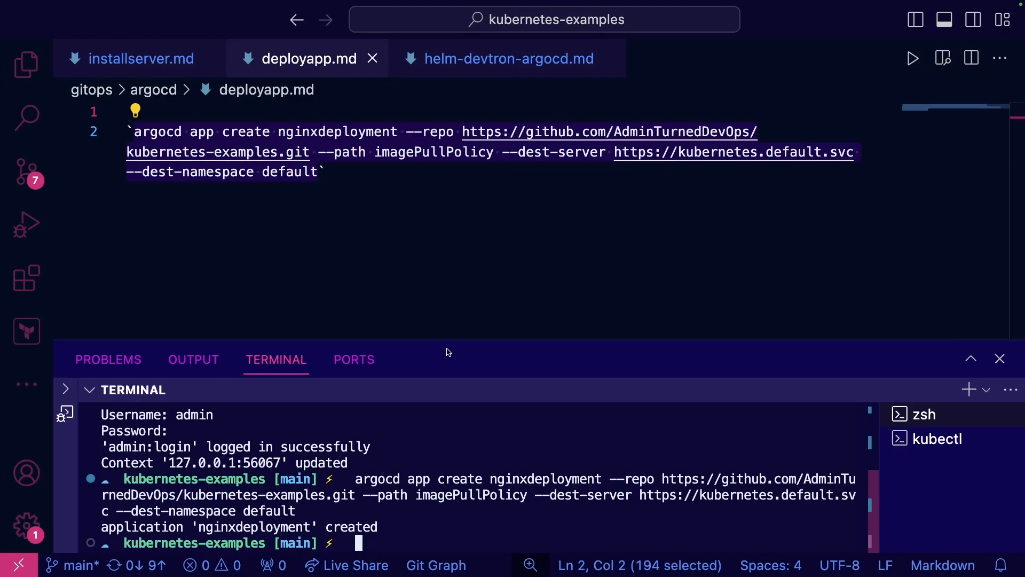
{"action": "mouse_move", "coordinate": [300, 268]}
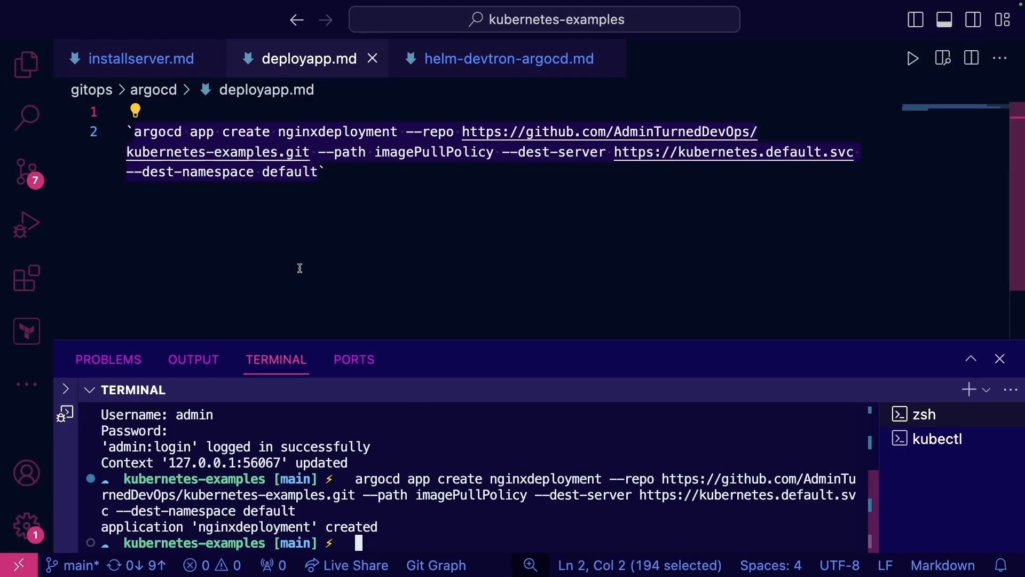
{"action": "mouse_move", "coordinate": [342, 303]}
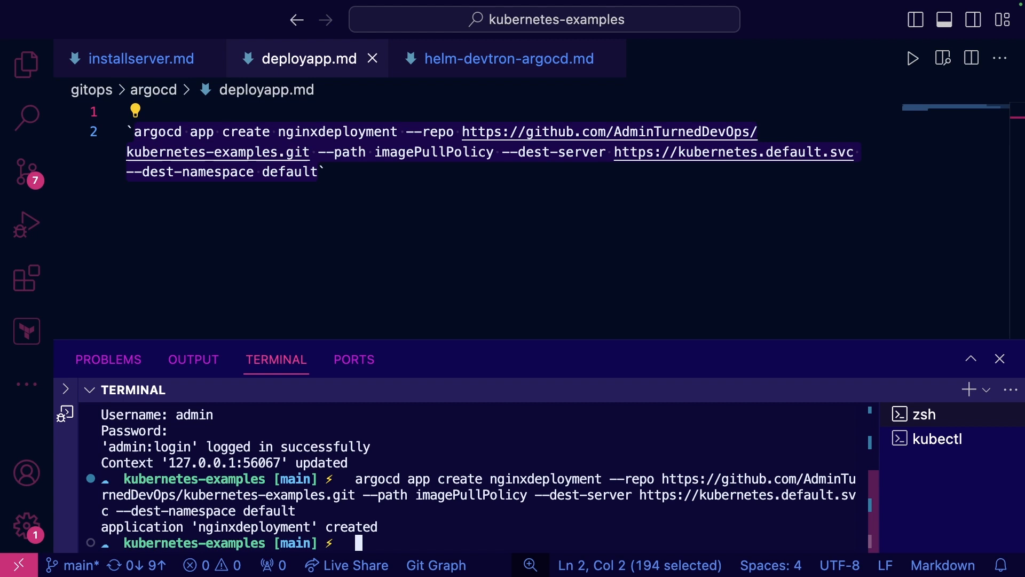
Step: Switch back to installserver.md and clear the terminal
{"action": "left_click", "coordinate": [139, 58]}
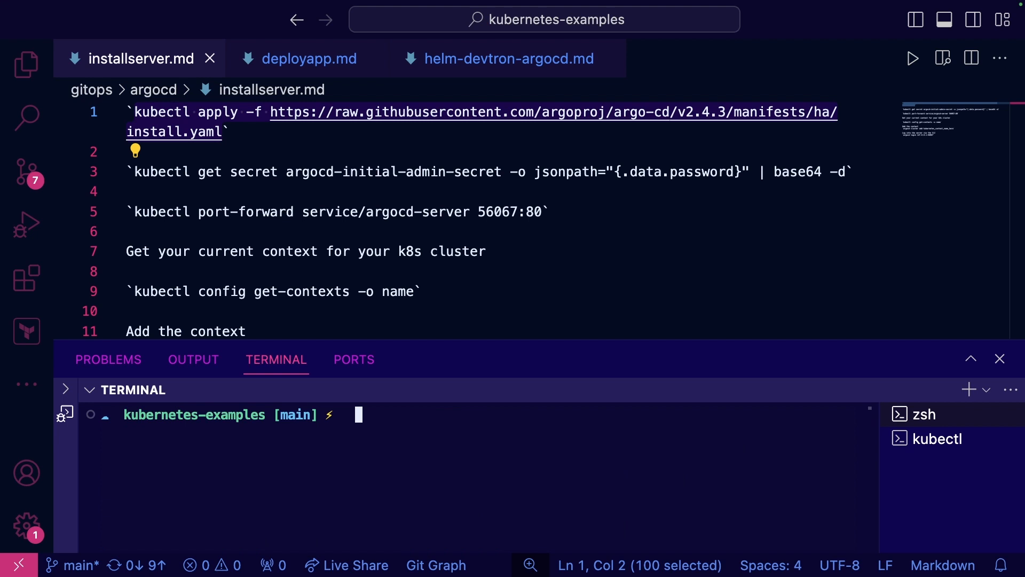
Step: Helm-install Devtron with Argo CD enabled and list namespaces showing argo and devtron namespaces
{"action": "left_click", "coordinate": [509, 58]}
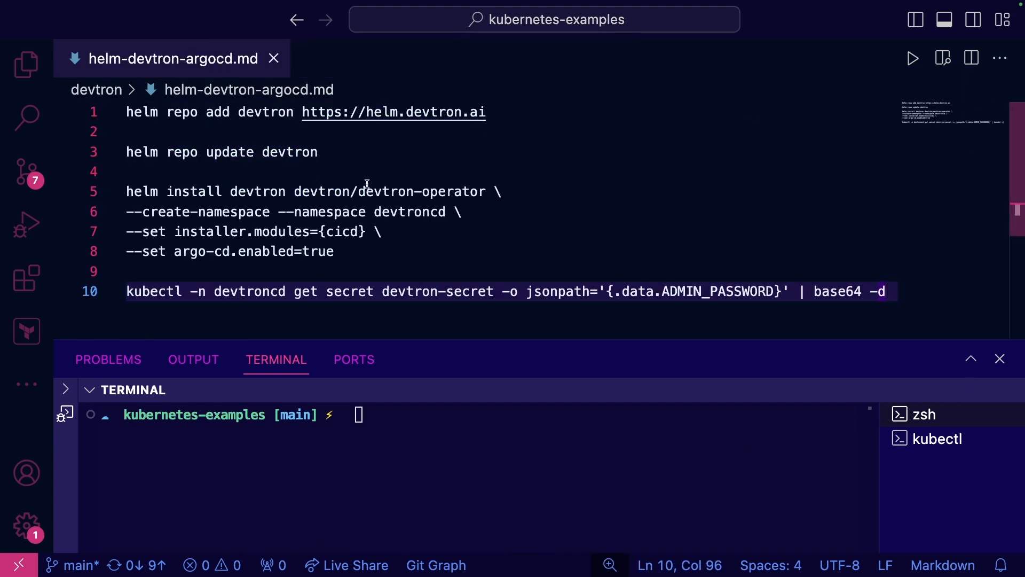
{"action": "mouse_move", "coordinate": [358, 231]}
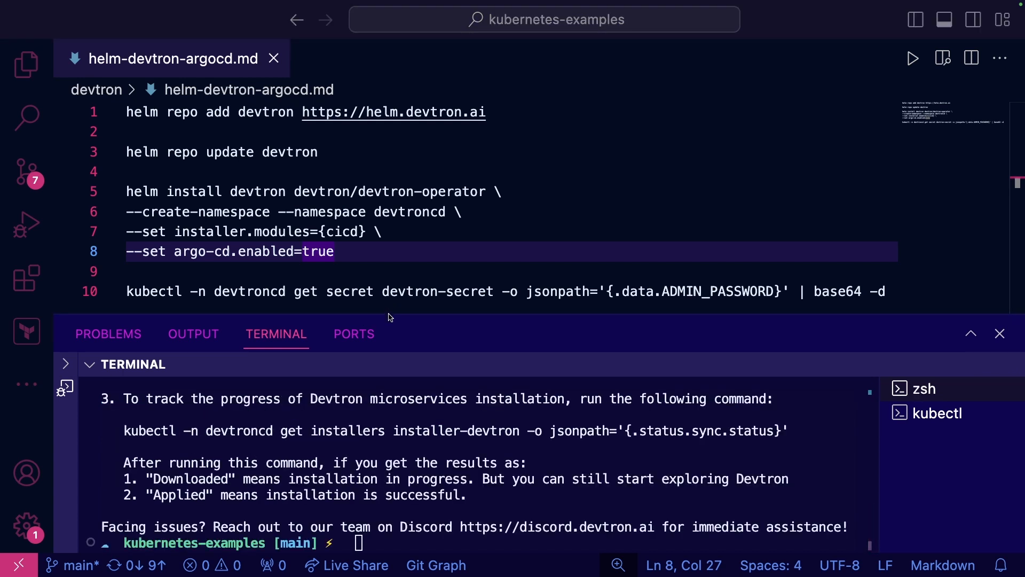
{"action": "type", "text": "kubectl get ns"}
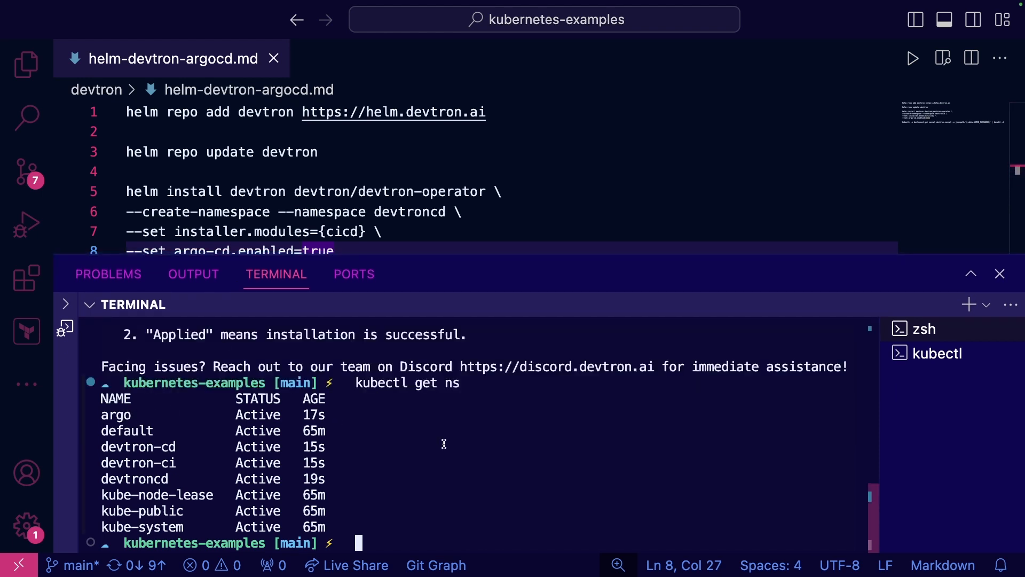
Step: List all resources in the argo namespace and fetch the devtron-secret admin password
{"action": "type", "text": "kubectl get all -n argo"}
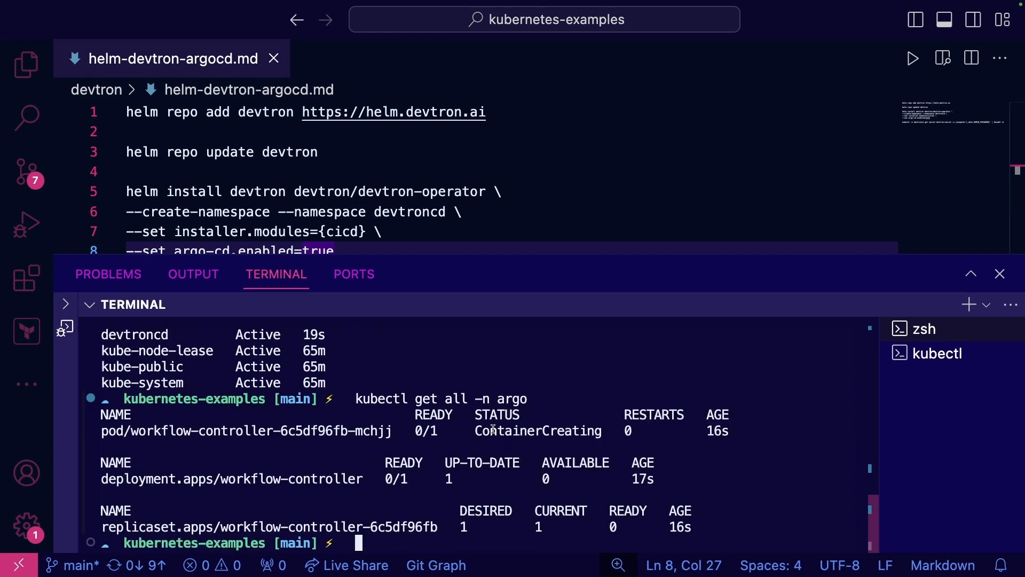
{"action": "mouse_move", "coordinate": [427, 292]}
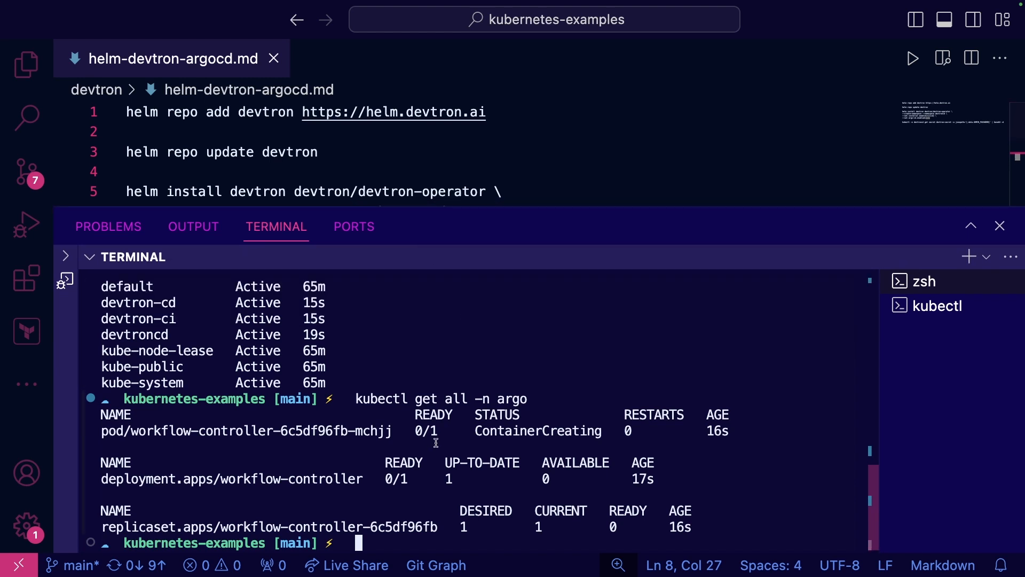
{"action": "scroll", "scroll_direction": "down", "scroll_amount": 3}
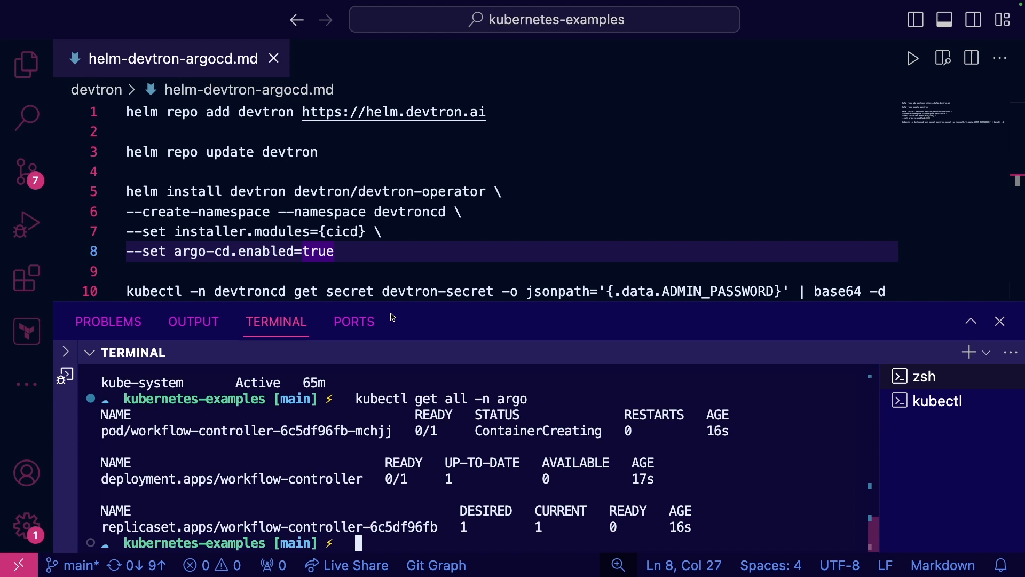
{"action": "mouse_move", "coordinate": [349, 256]}
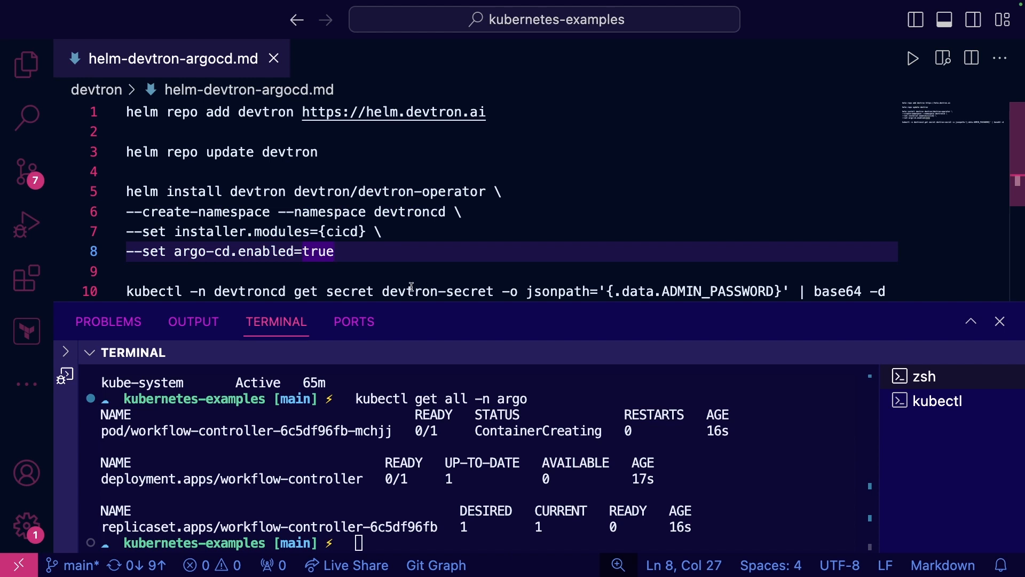
{"action": "mouse_move", "coordinate": [363, 464]}
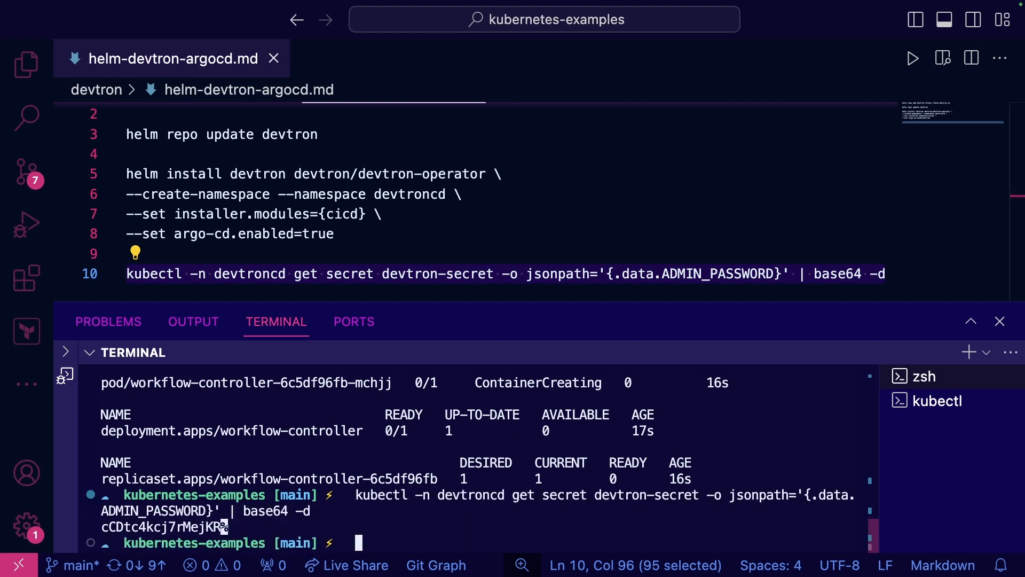
Step: List devtroncd services and copy the devtron-service external IP 4.255.80.76
{"action": "type", "text": "kubectl get"}
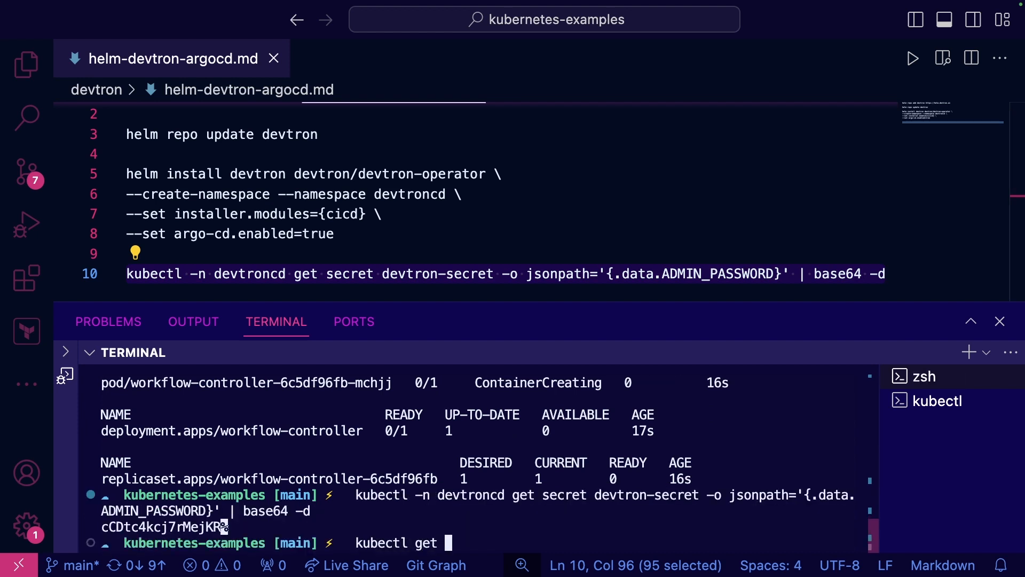
{"action": "type", "text": "svc -n devtro"}
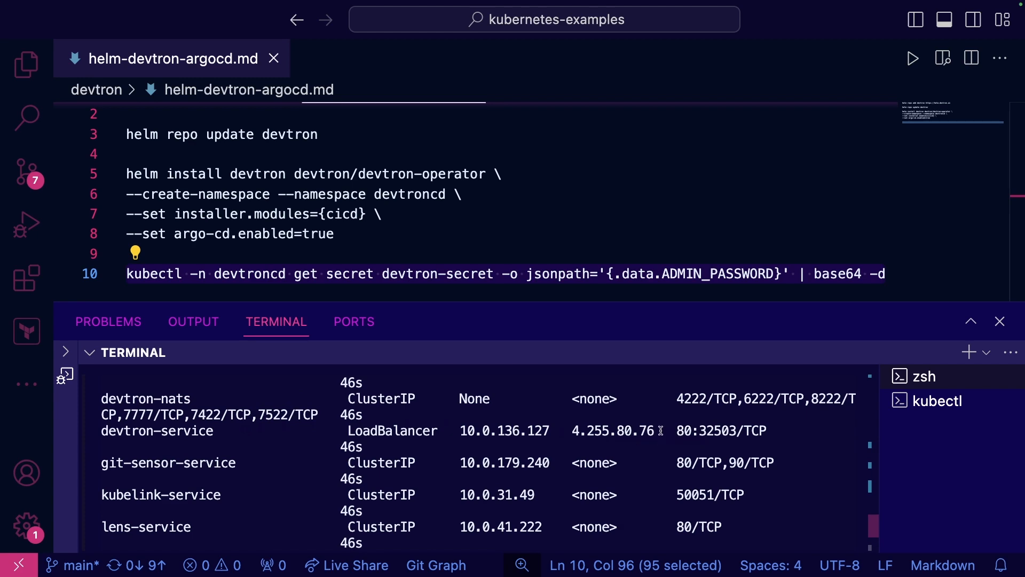
{"action": "double_click", "coordinate": [613, 431]}
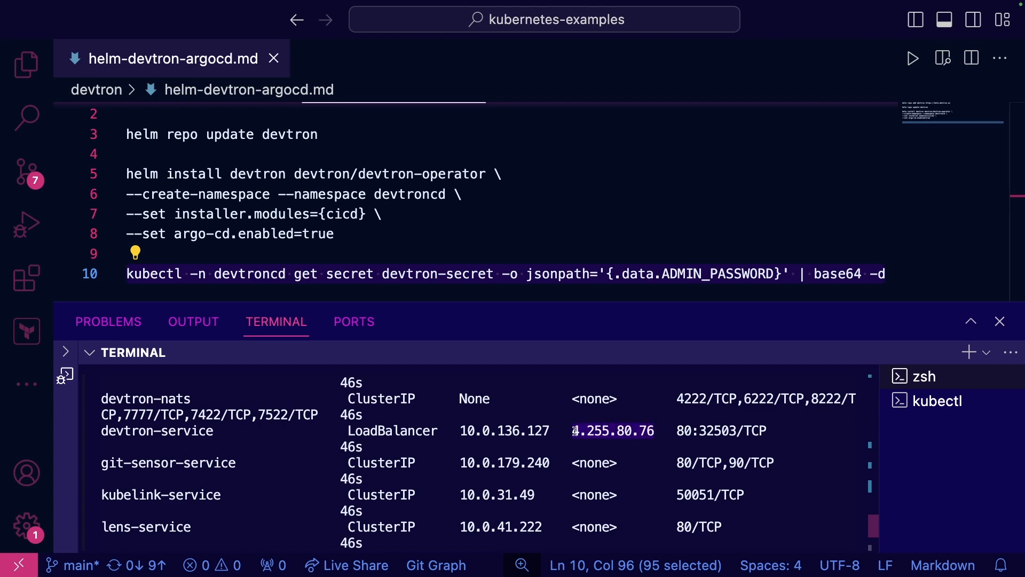
{"action": "key", "text": "Cmd+Tab"}
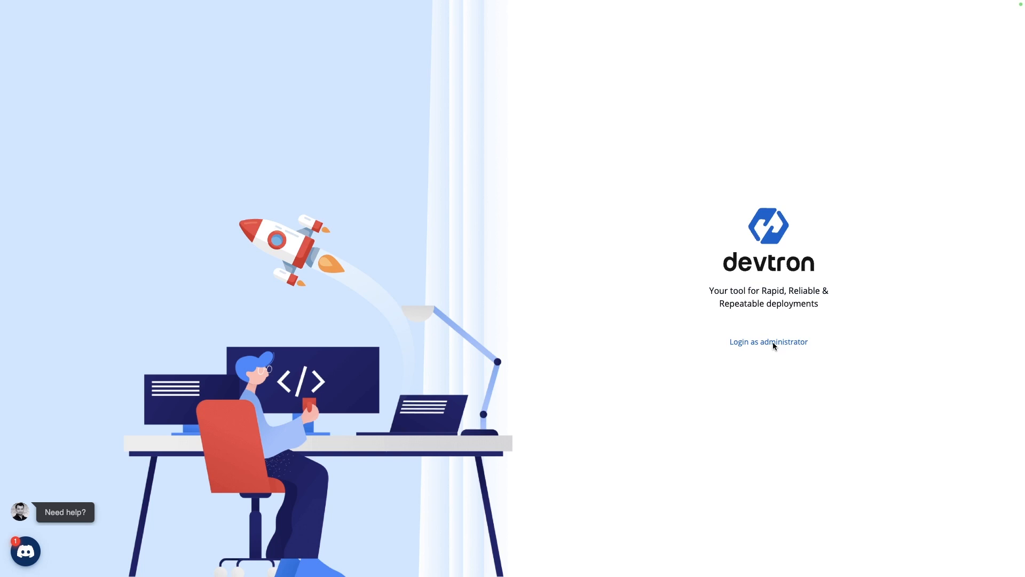
Step: Choose 'Login as administrator' in Devtron and enter the retrieved admin password
{"action": "left_click", "coordinate": [768, 341]}
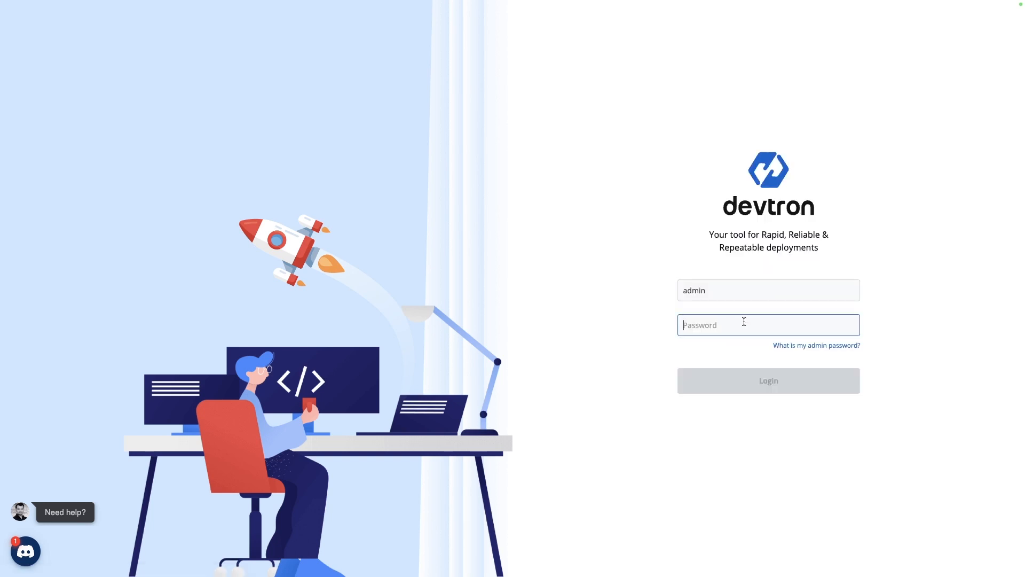
{"action": "left_click", "coordinate": [768, 381]}
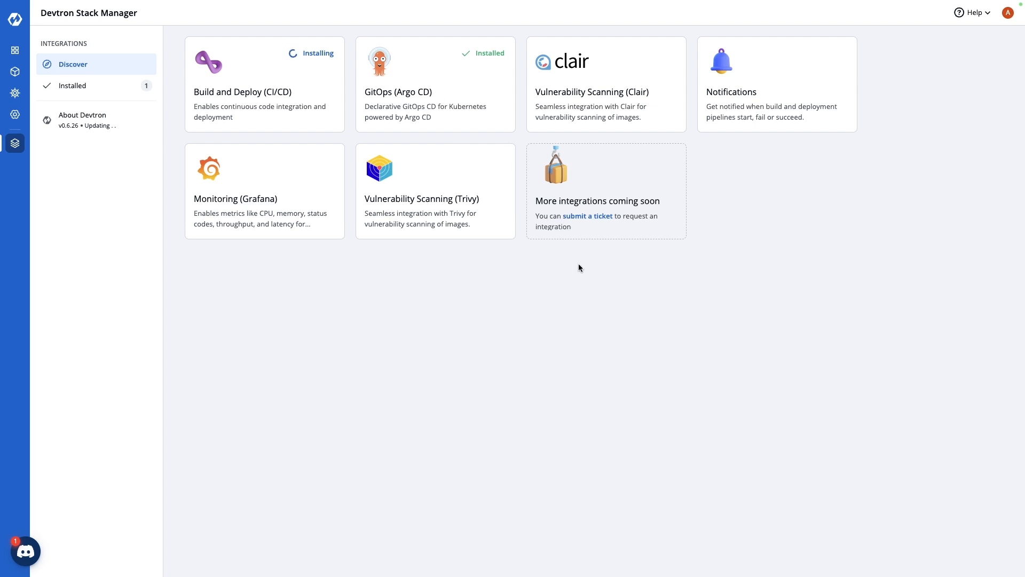
{"action": "mouse_move", "coordinate": [536, 276]}
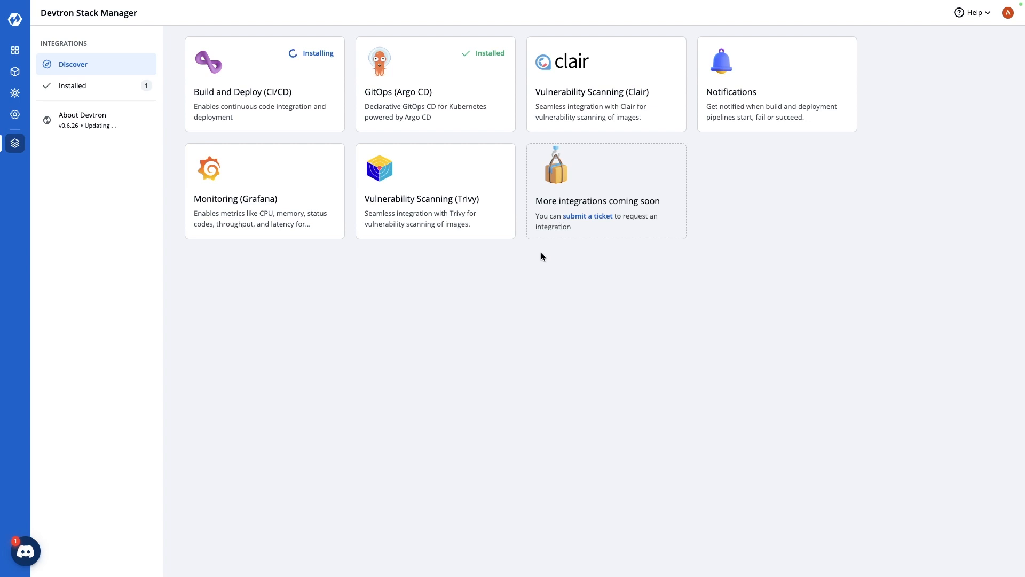
{"action": "mouse_move", "coordinate": [351, 197]}
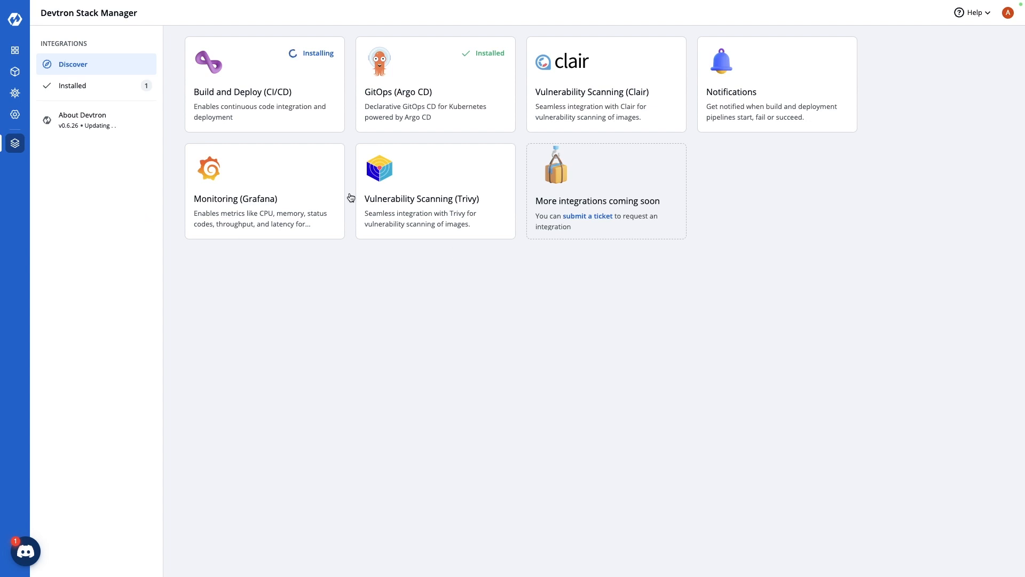